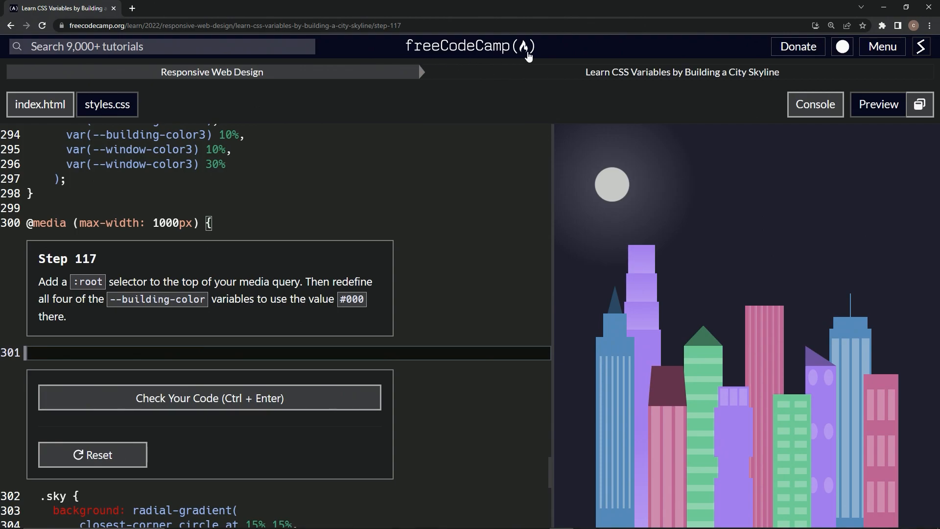
mouse_move(589, 85)
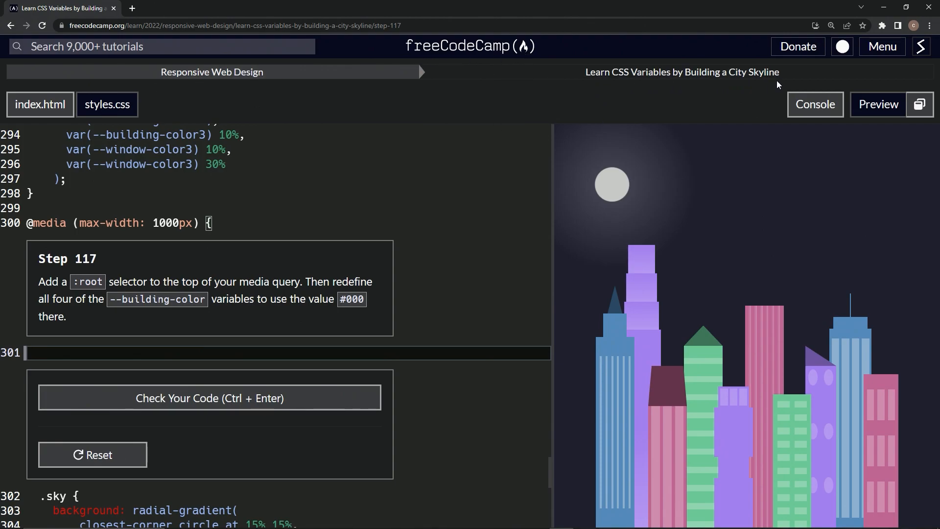
mouse_move(89, 273)
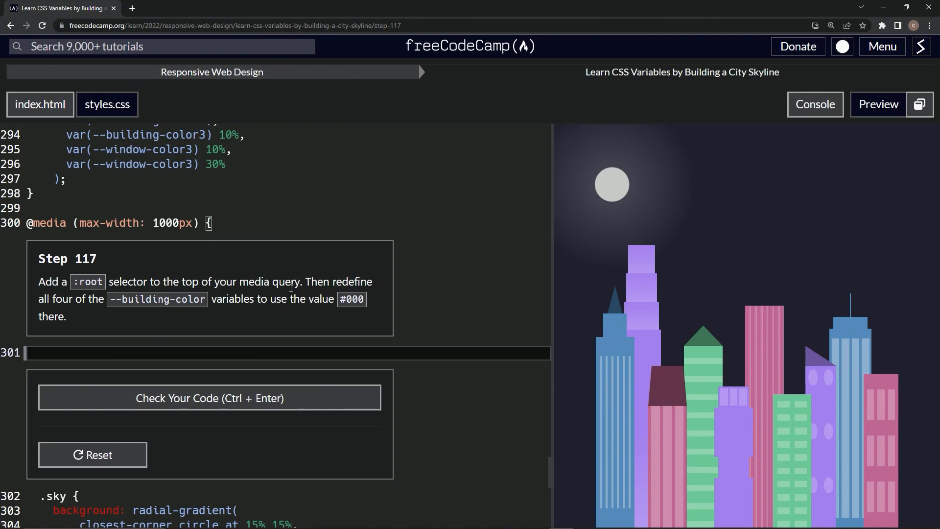
mouse_move(149, 312)
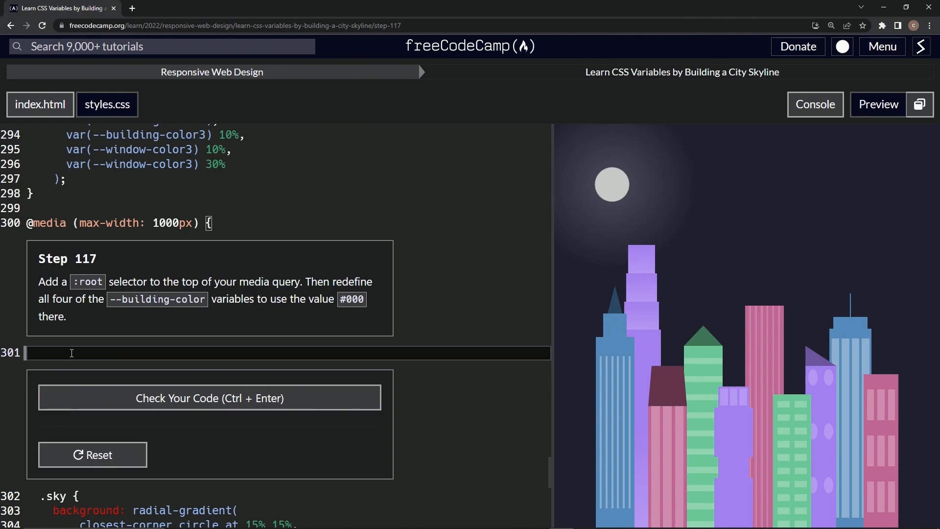
- Write a :root {} rule inside the 1000px media query and begin a --building-color declaration
text(:root {)
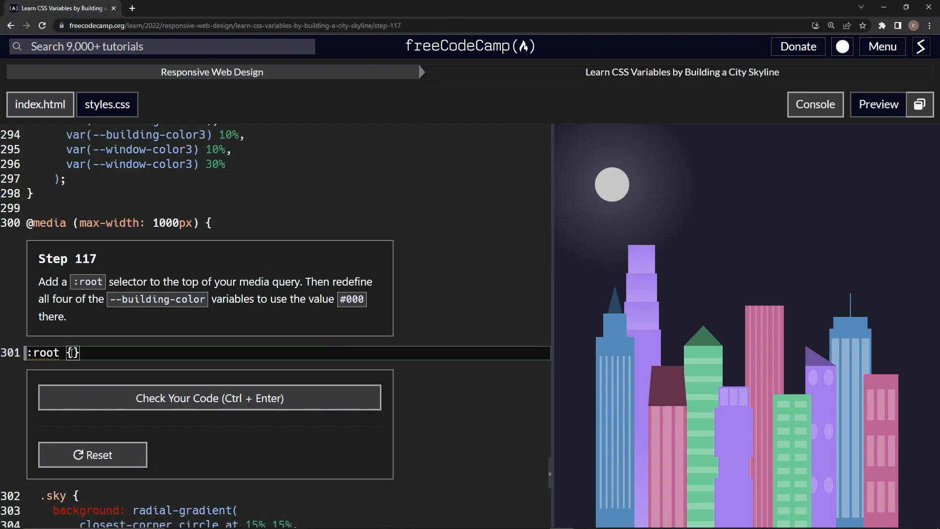
key(Enter)
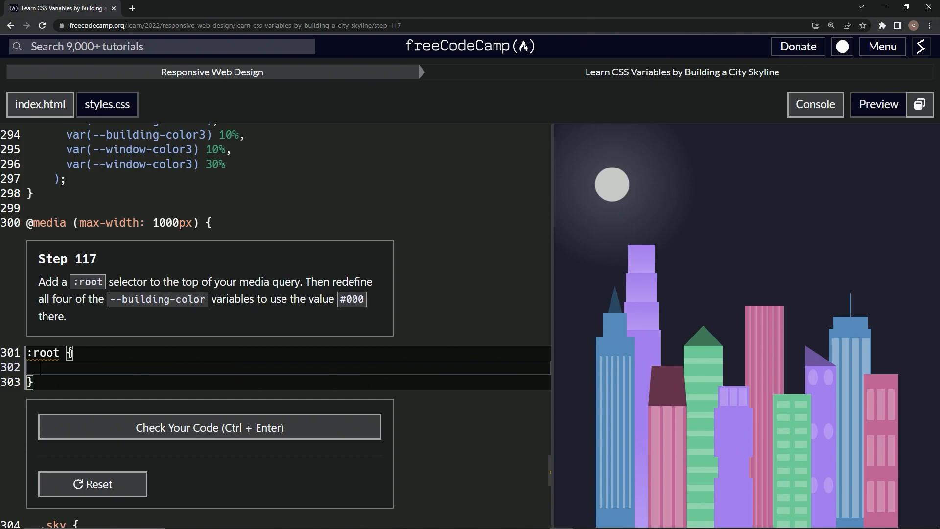
text(--b)
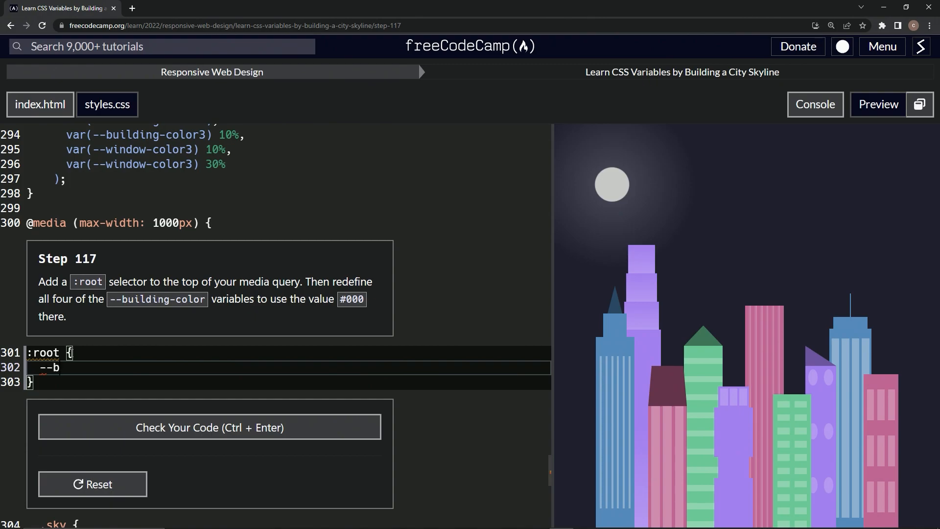
text(uilding-color:)
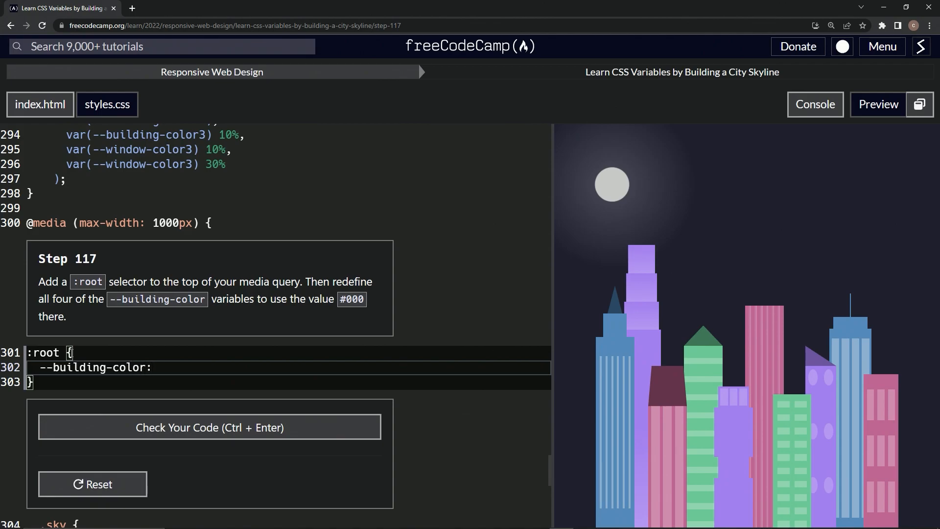
text($)
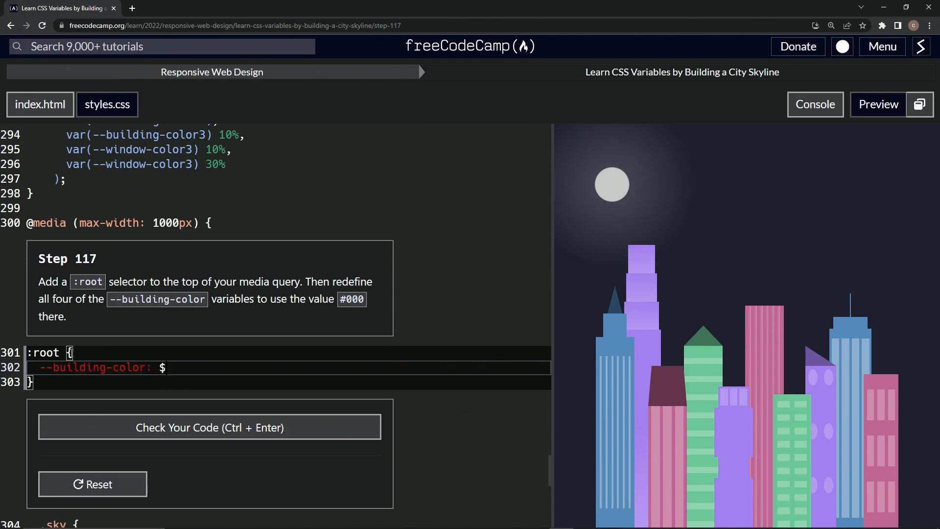
- Declare --building-color1 through --building-color4 as #000 so the buildings render black
text(#000;)
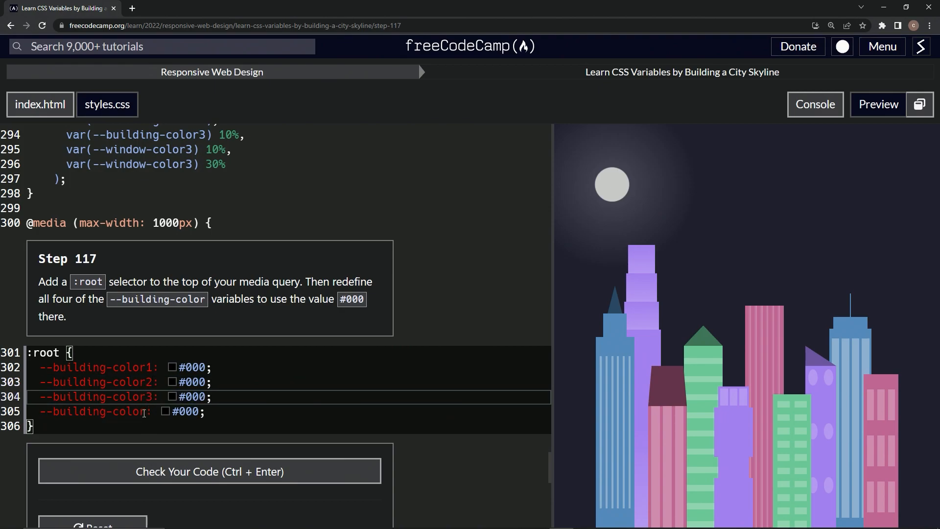
text(4)
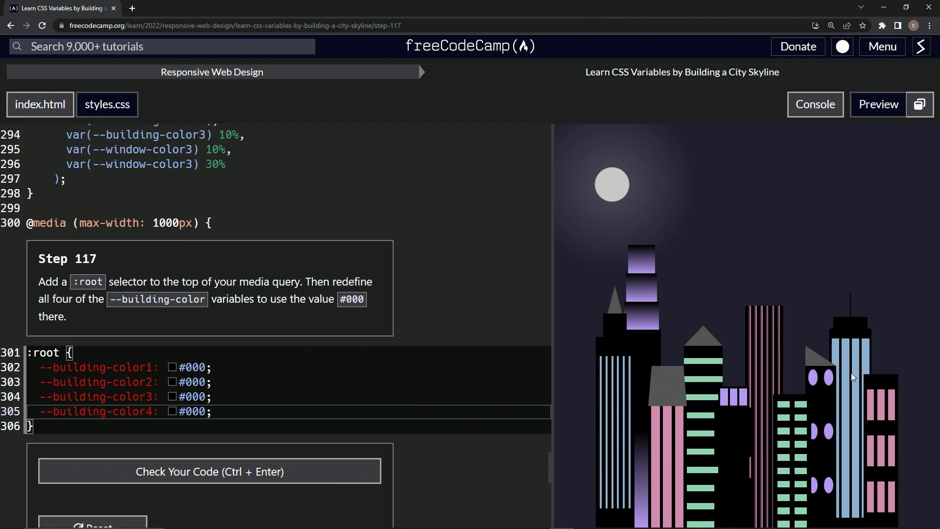
- Check the code, pass Step 117, and submit to advance to Step 118
click(209, 471)
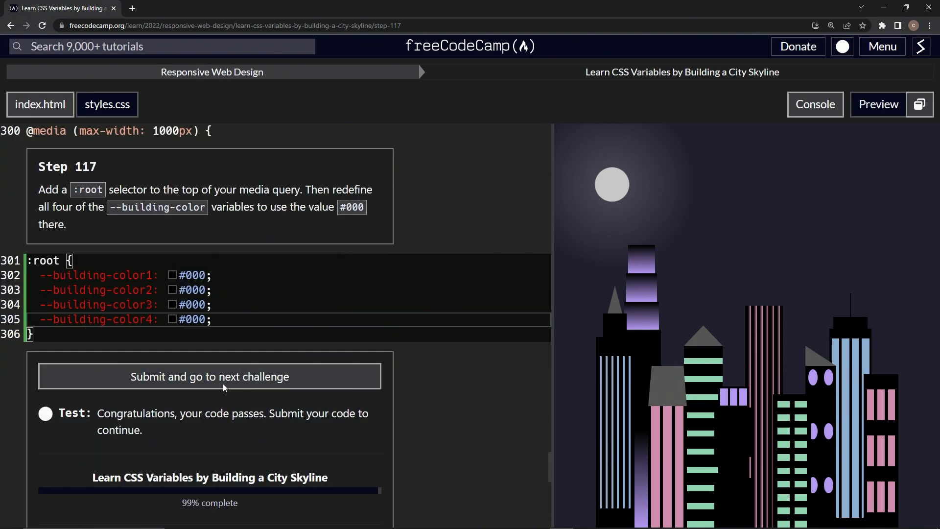
click(209, 376)
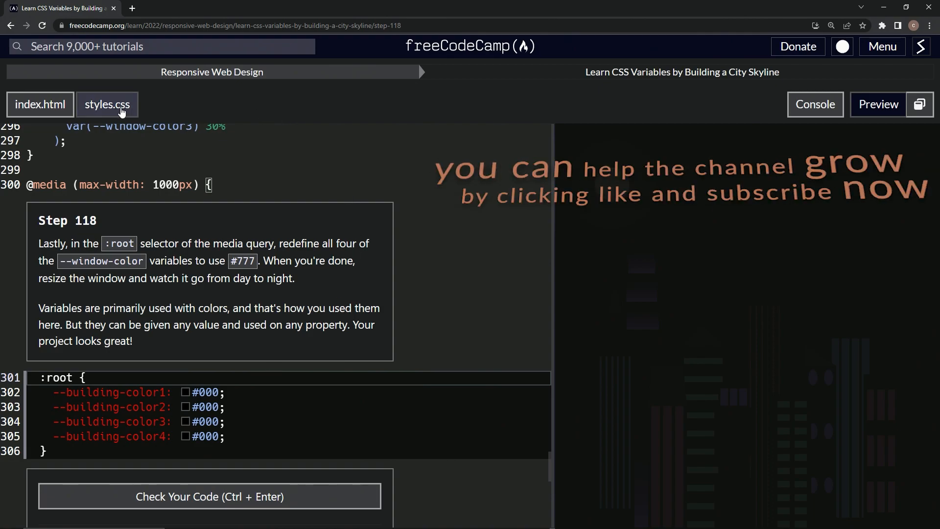